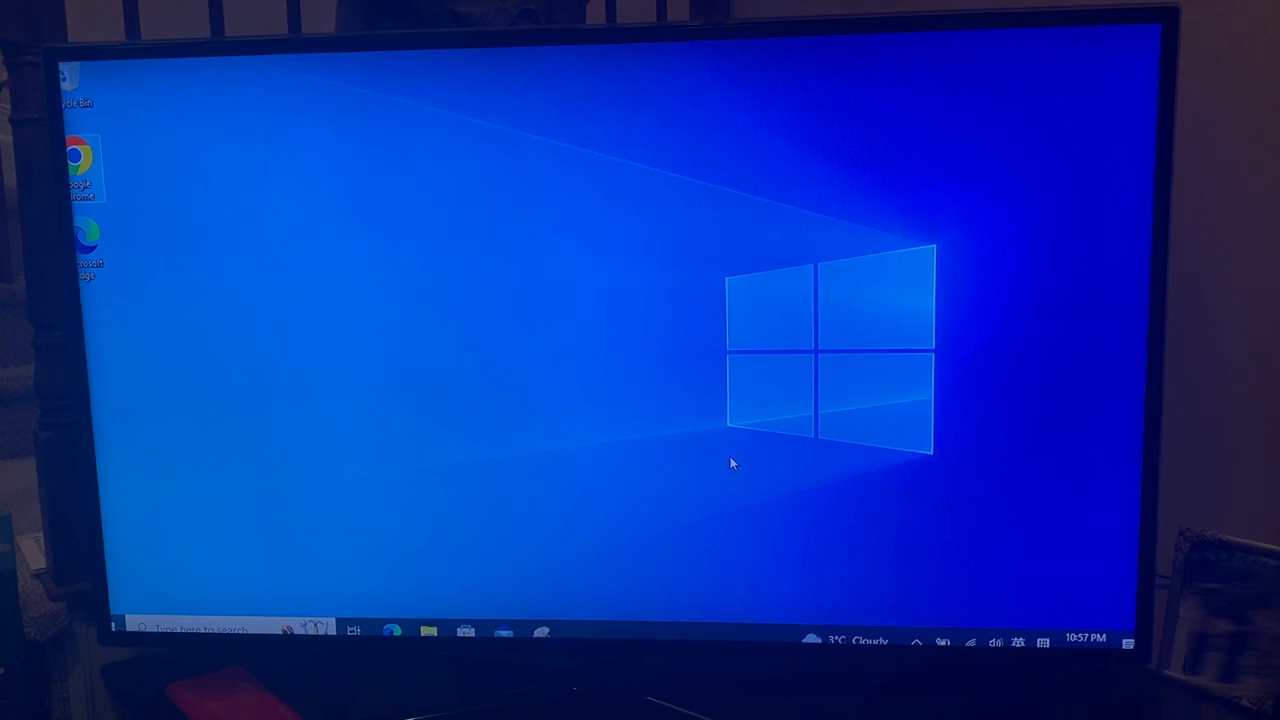
pyautogui.moveTo(135, 478)
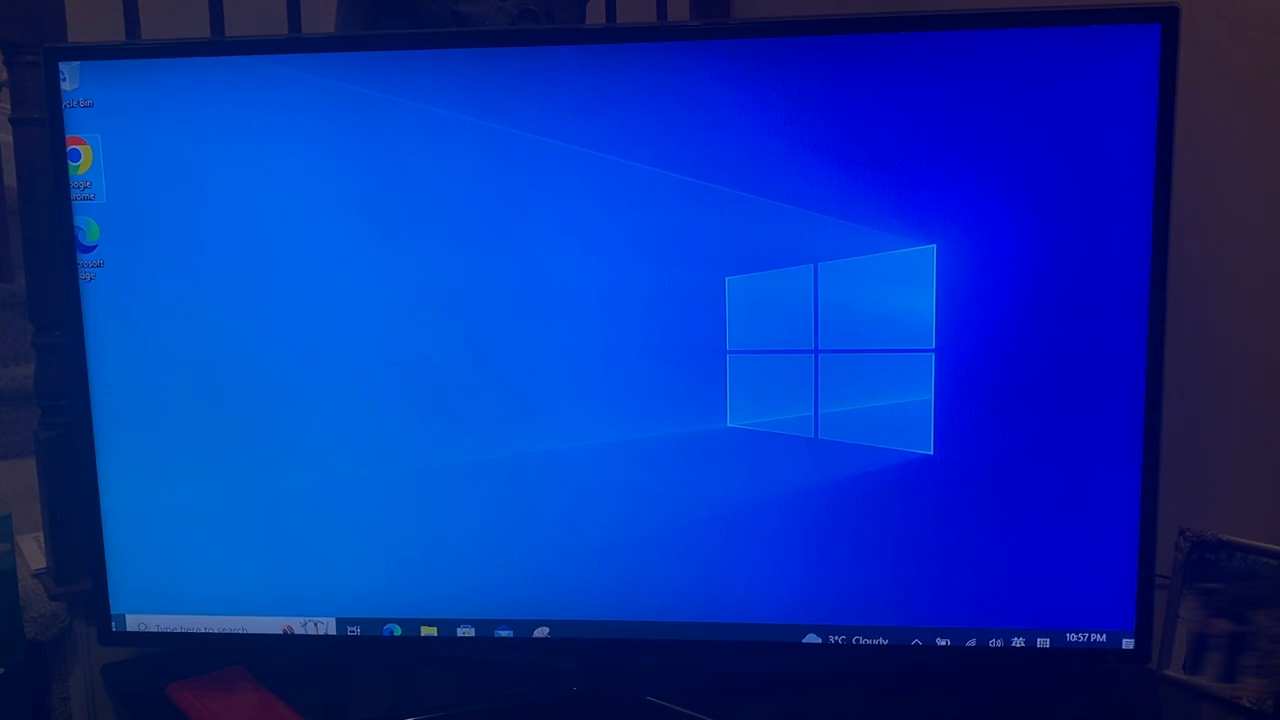
pyautogui.moveTo(382, 548)
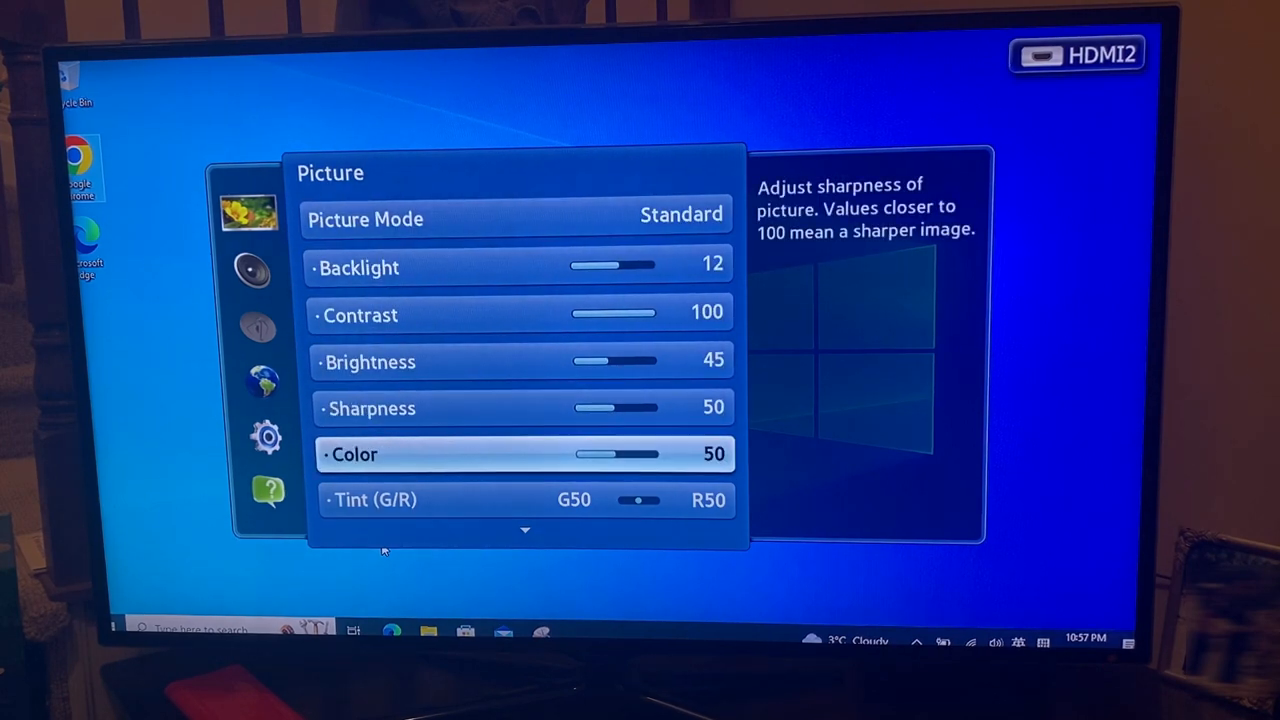
pyautogui.scroll(-3)
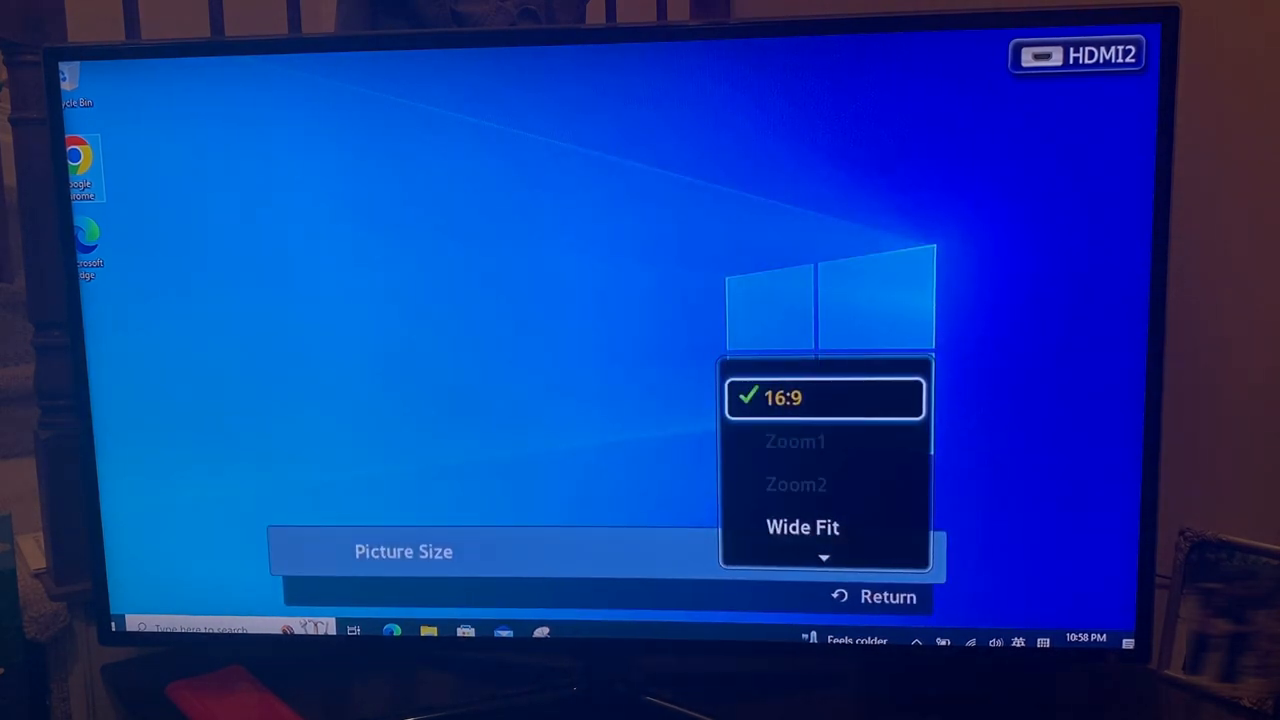
pyautogui.scroll(-3)
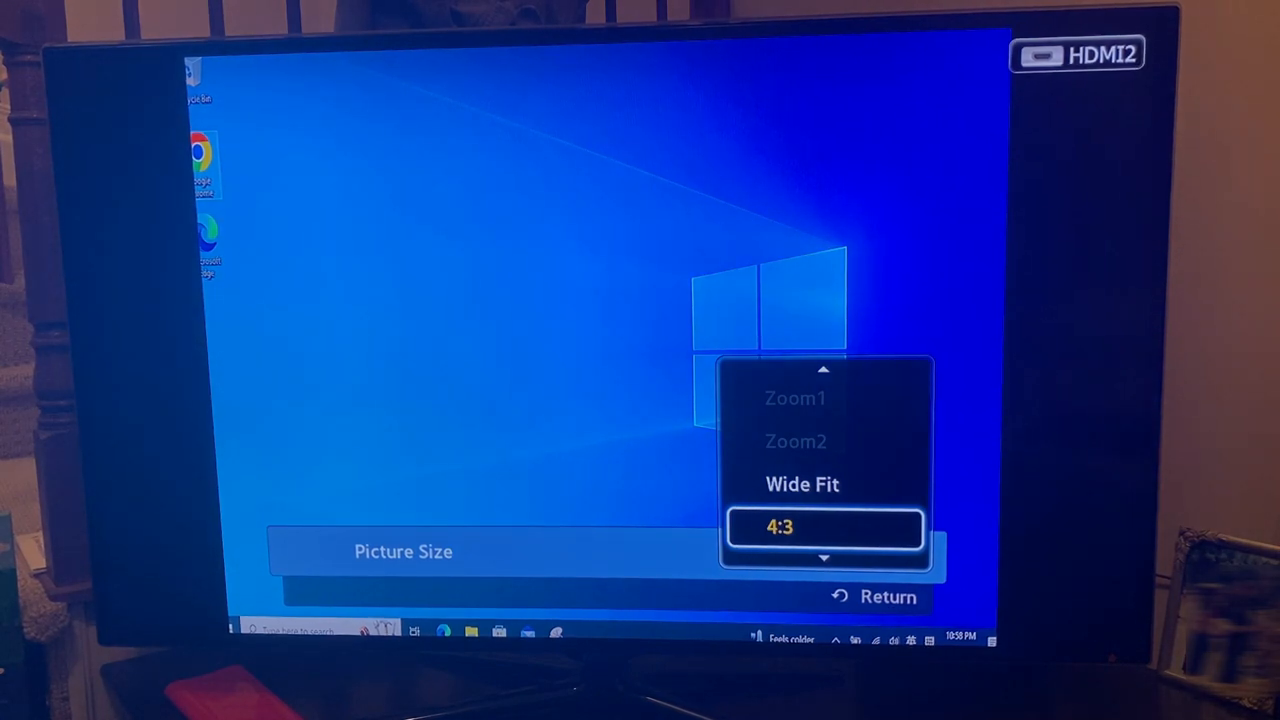
pyautogui.scroll(-3)
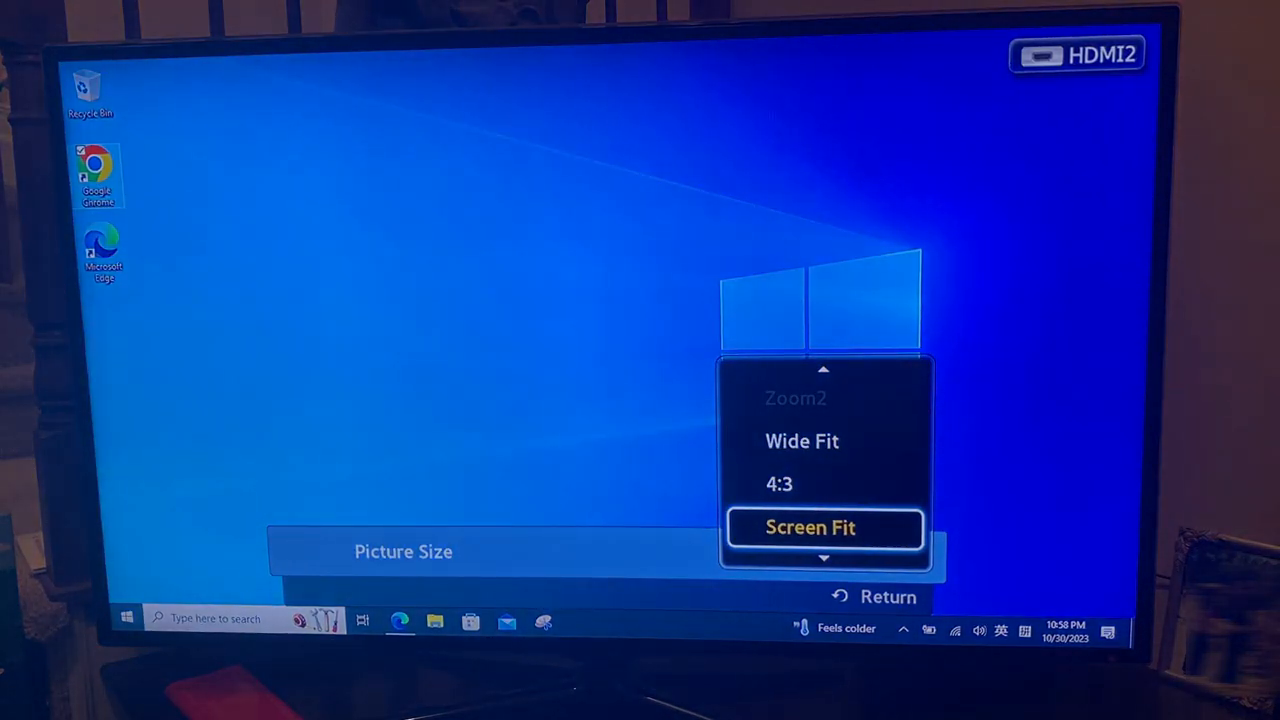